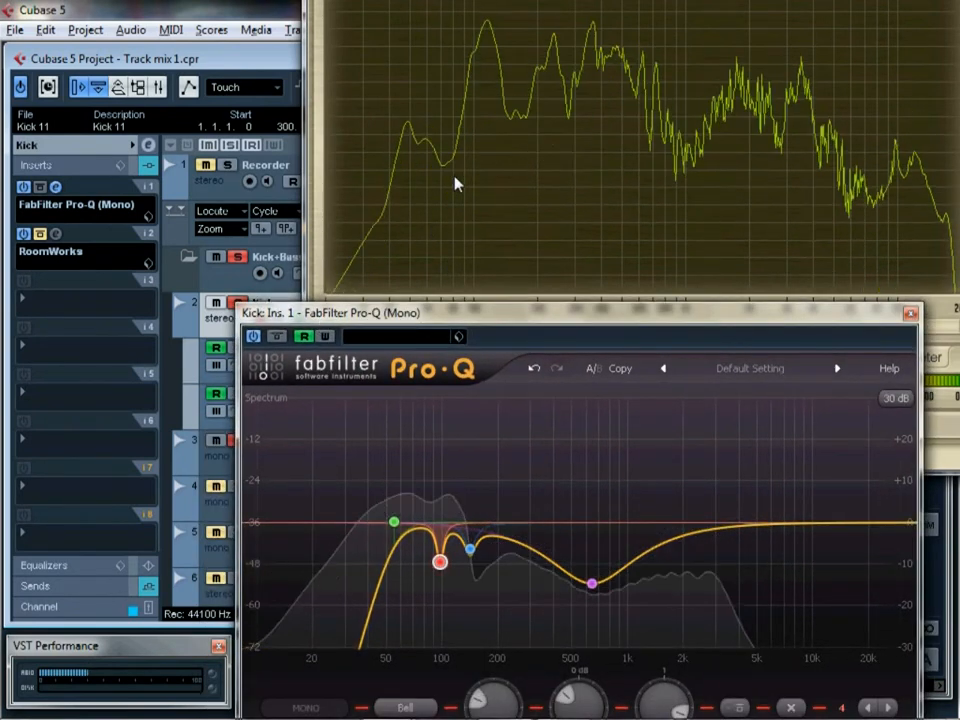
- Sweep the Kick Pro-Q red bell notch near 100 Hz, deepening it, then easing to a moderate cut
drag(438, 561, 438, 565)
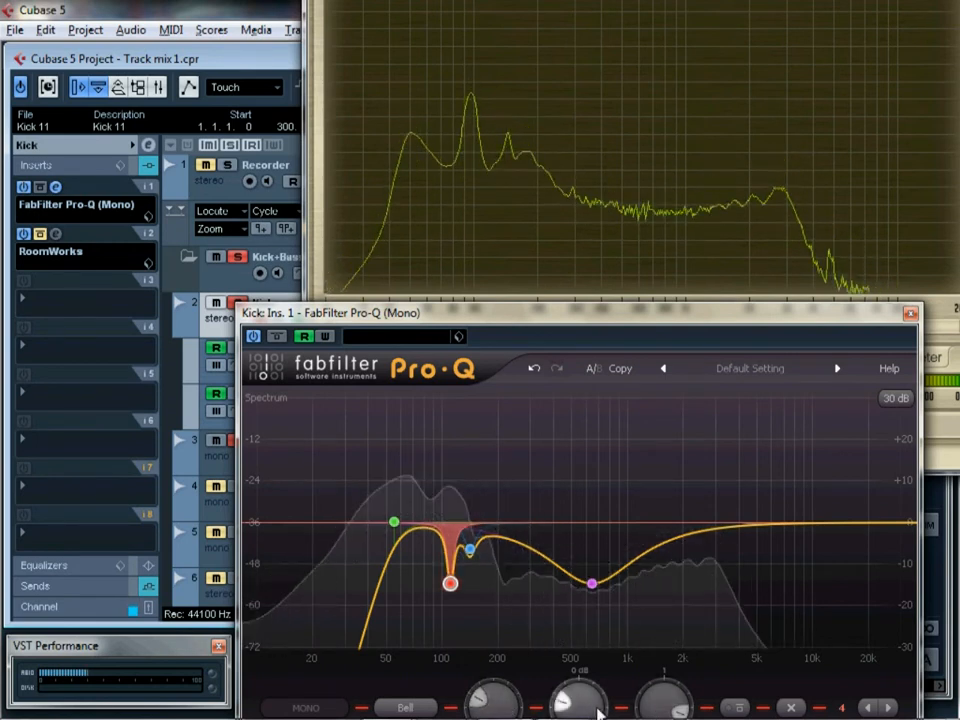
drag(450, 583, 450, 645)
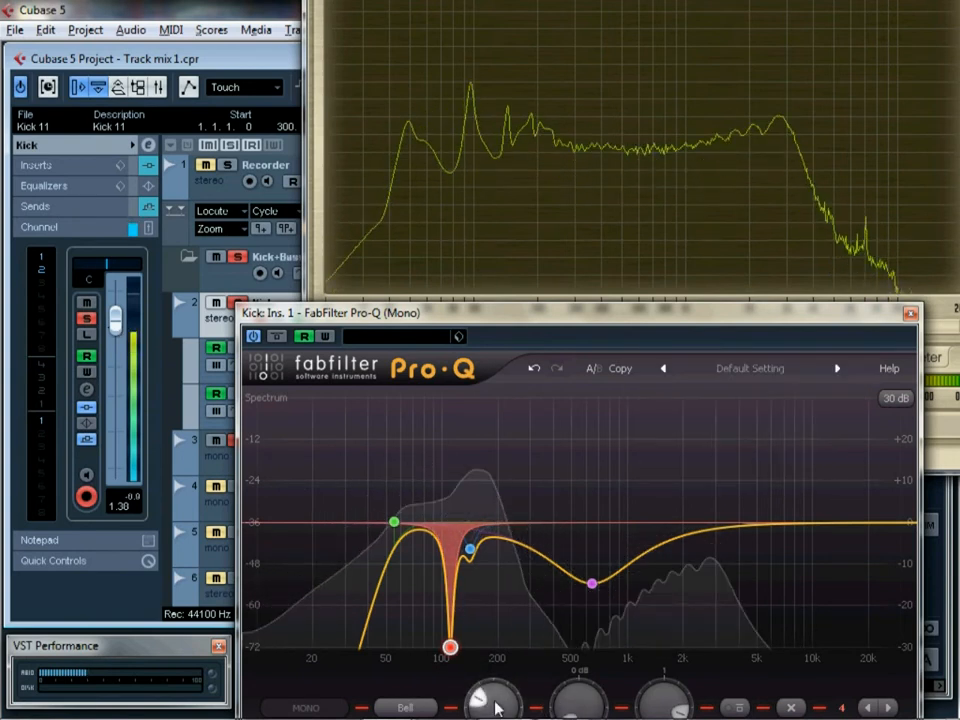
drag(451, 647, 491, 647)
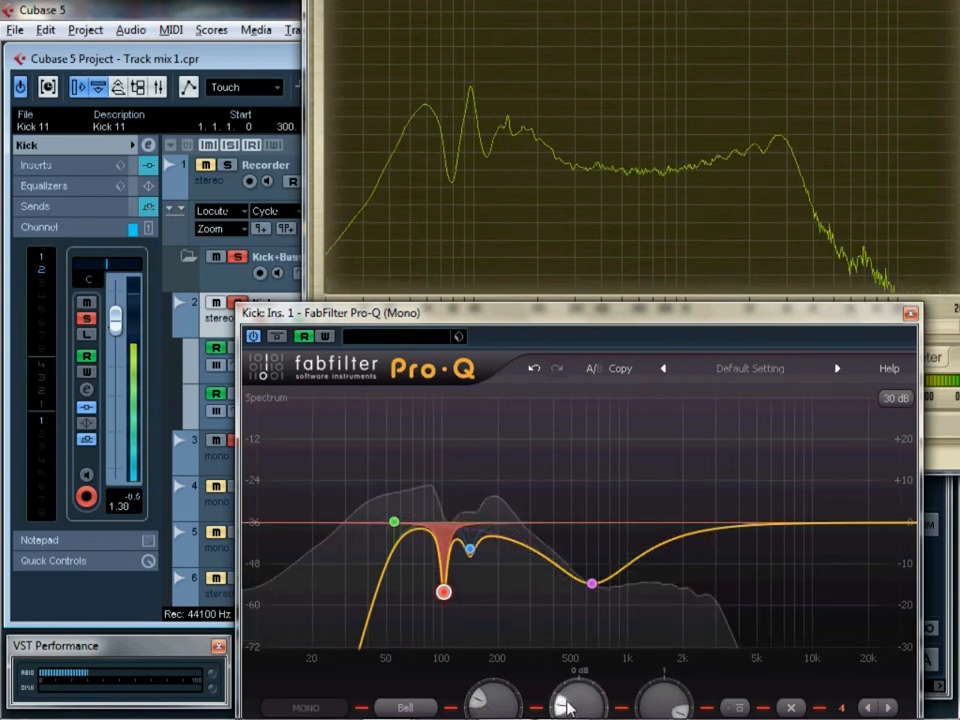
drag(443, 591, 443, 546)
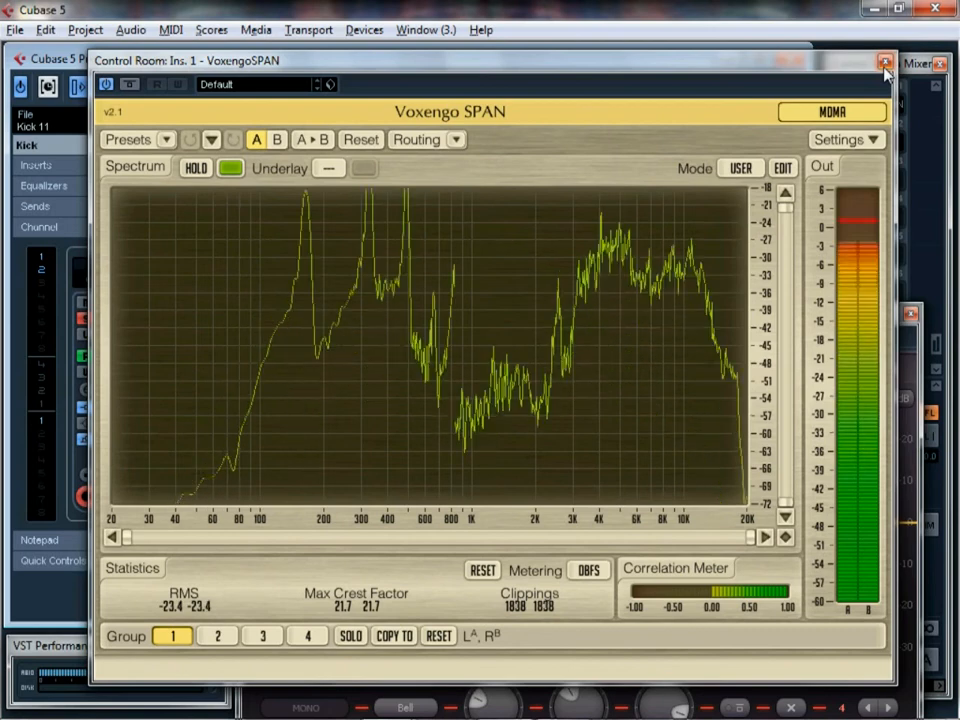
- Close the Voxengo SPAN analyzer window and bring up the Mixer showing kick and bass channels
click(884, 62)
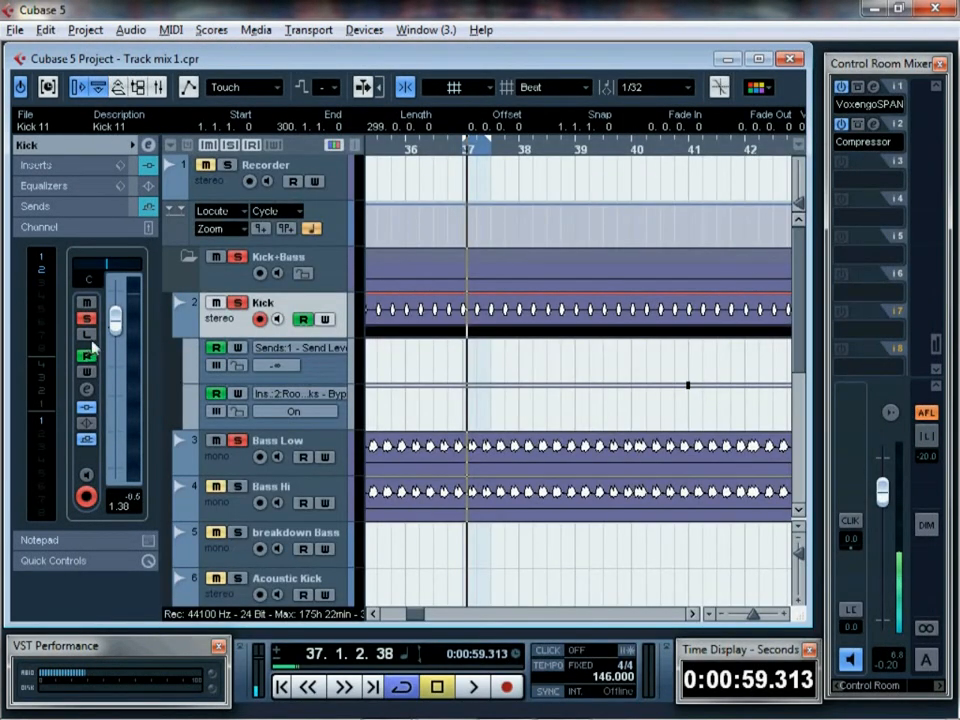
click(472, 687)
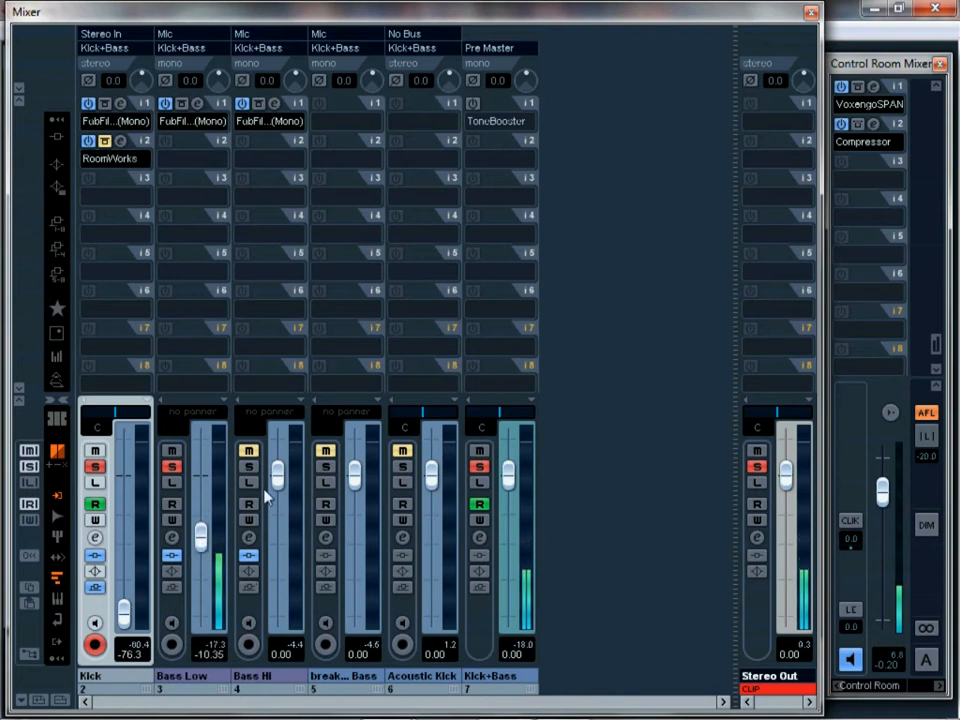
- Pull the Bass Hi fader down to about -3 dB and raise Kick to about -5 dB
drag(277, 475, 279, 520)
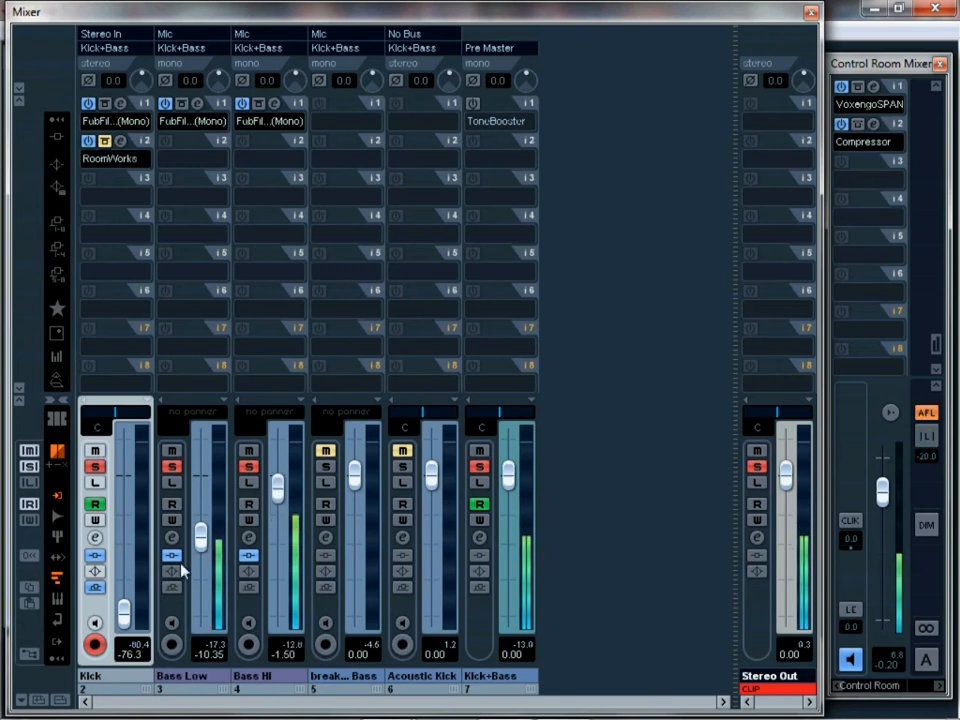
drag(122, 615, 122, 530)
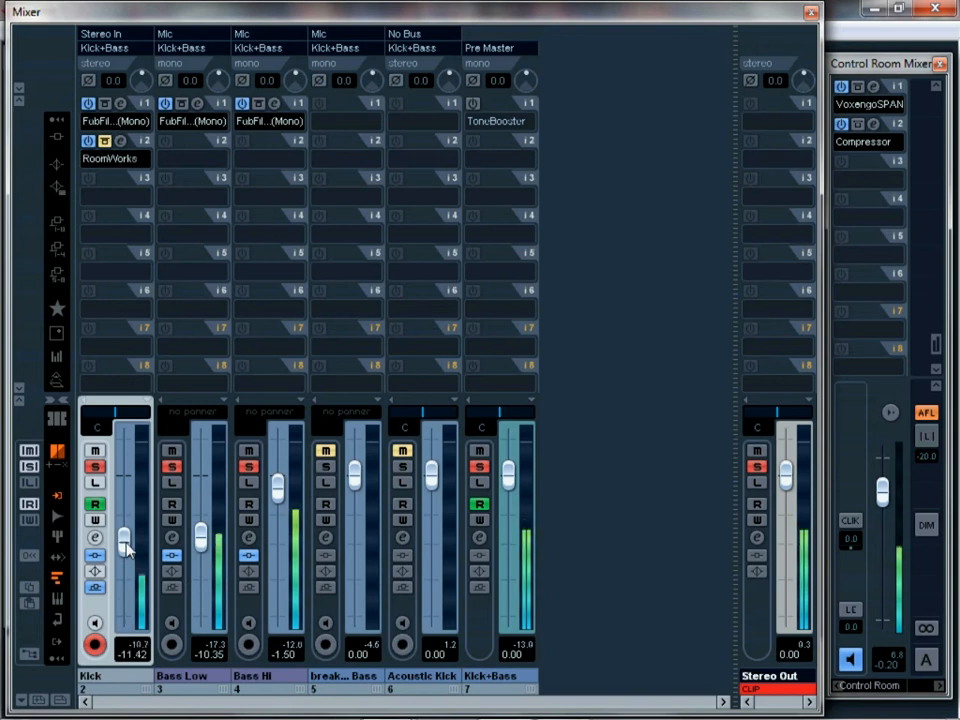
drag(125, 540, 123, 515)
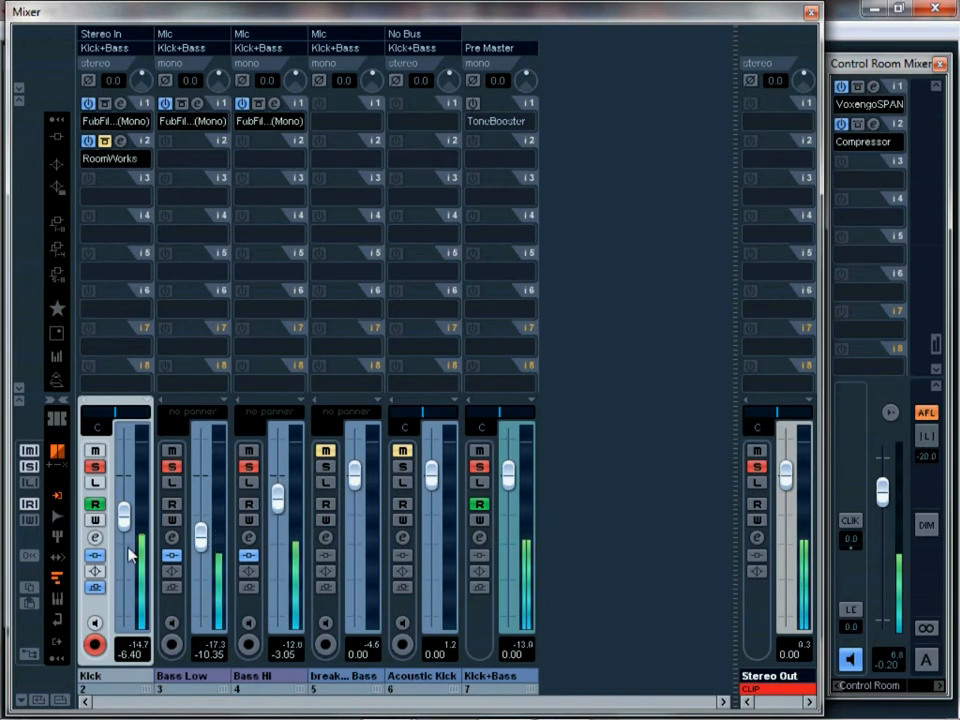
drag(123, 517, 123, 510)
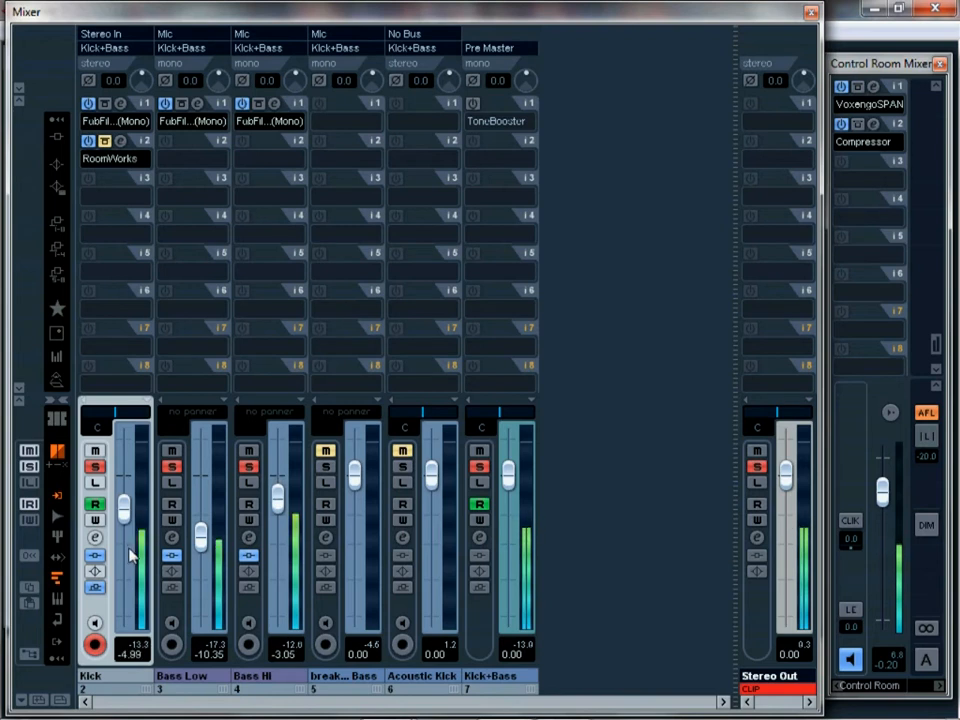
click(925, 658)
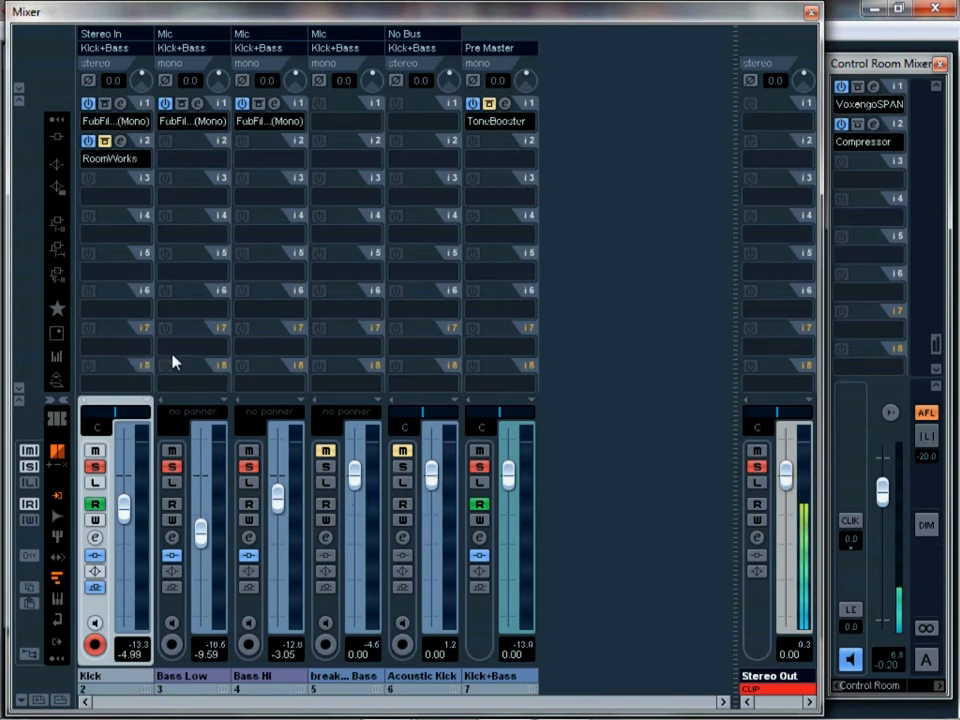
mouse_move(195, 380)
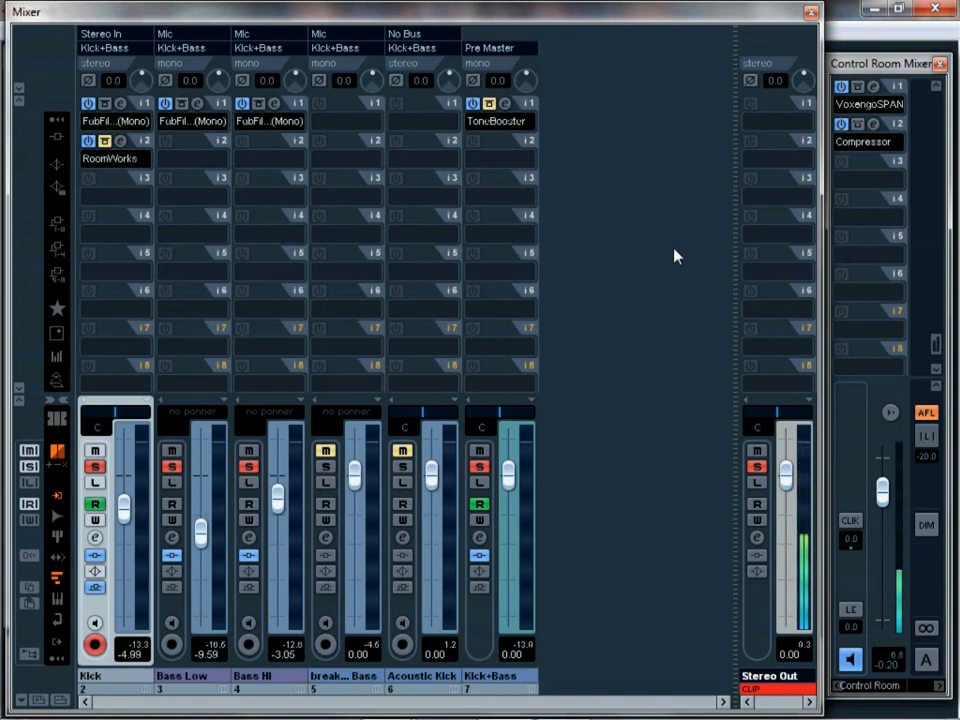
mouse_move(315, 368)
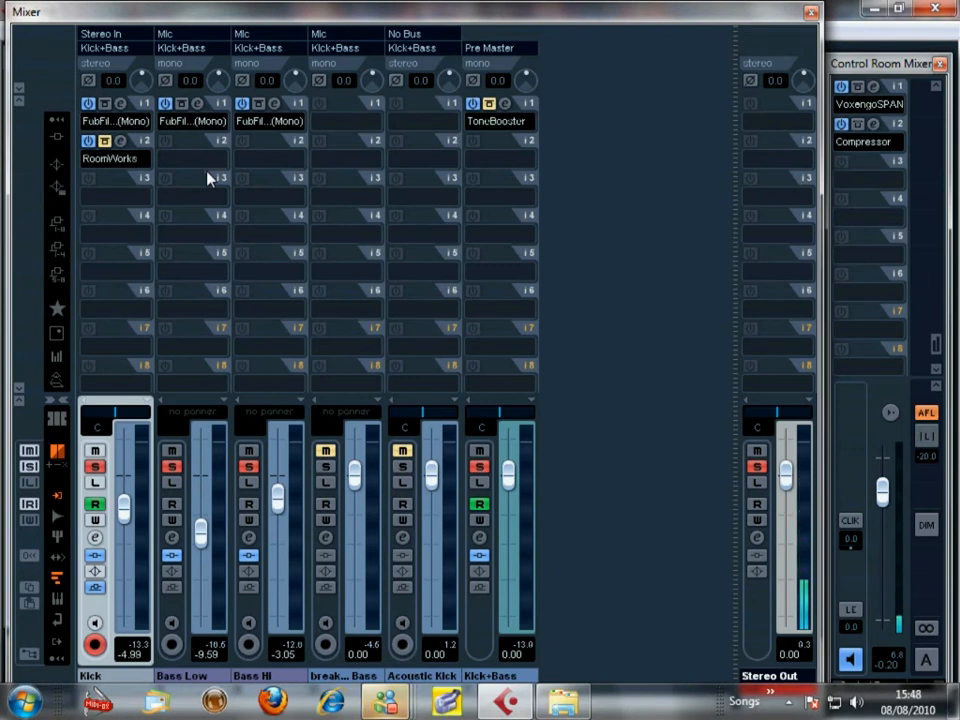
mouse_move(238, 167)
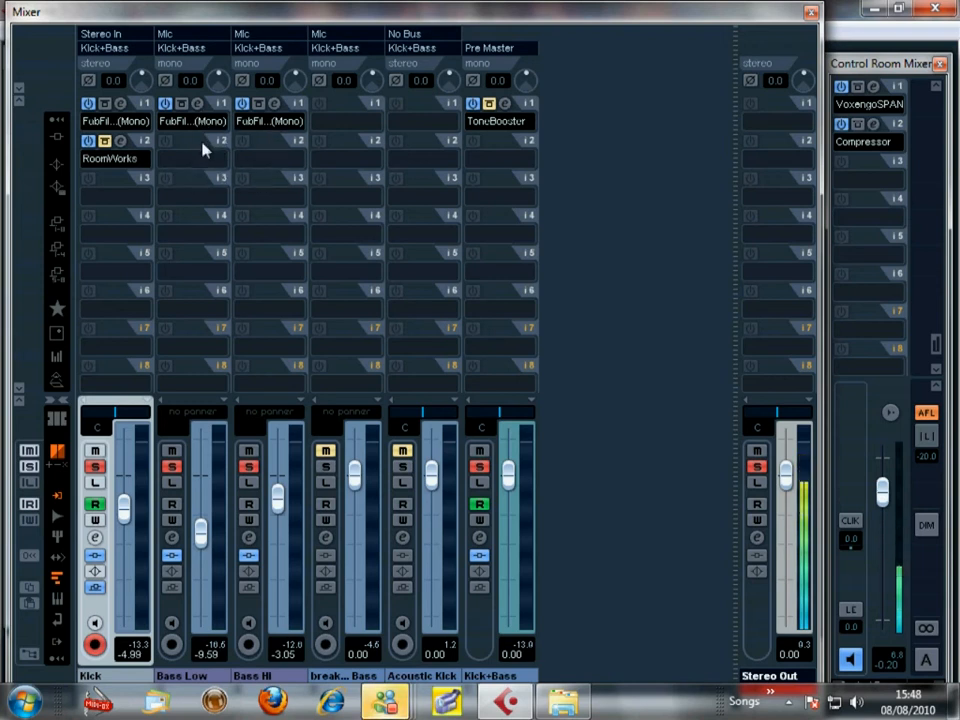
mouse_move(183, 182)
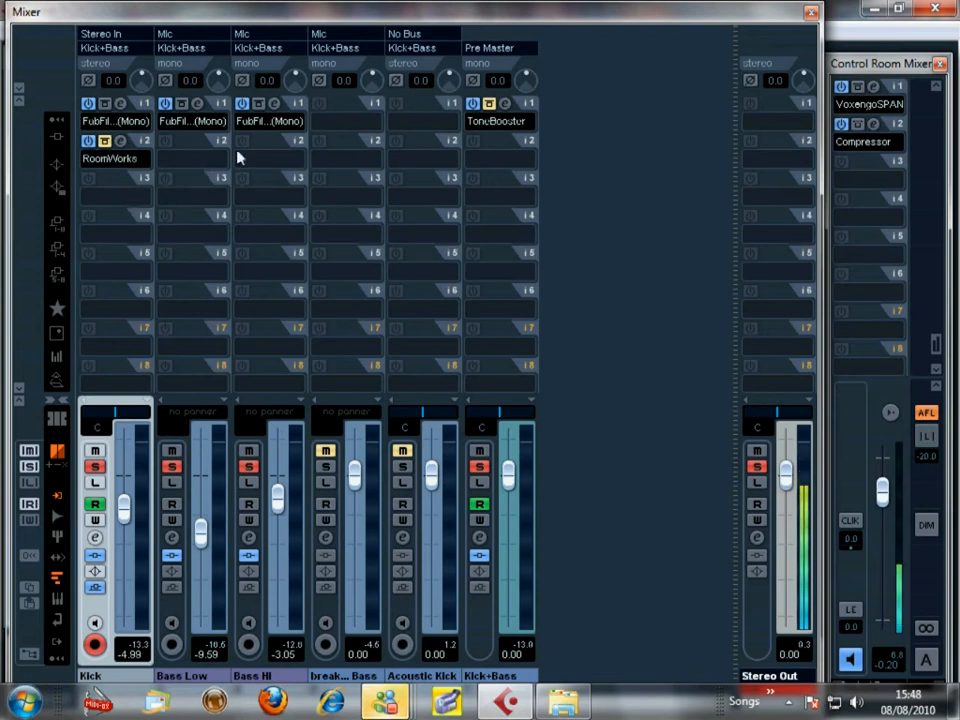
mouse_move(196, 275)
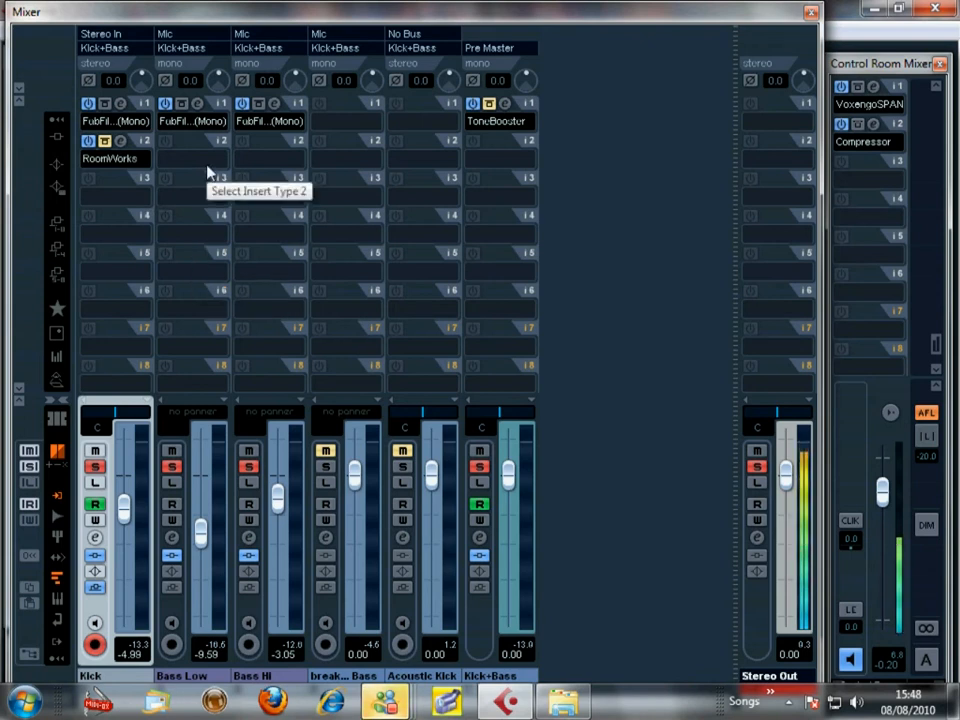
mouse_move(200, 173)
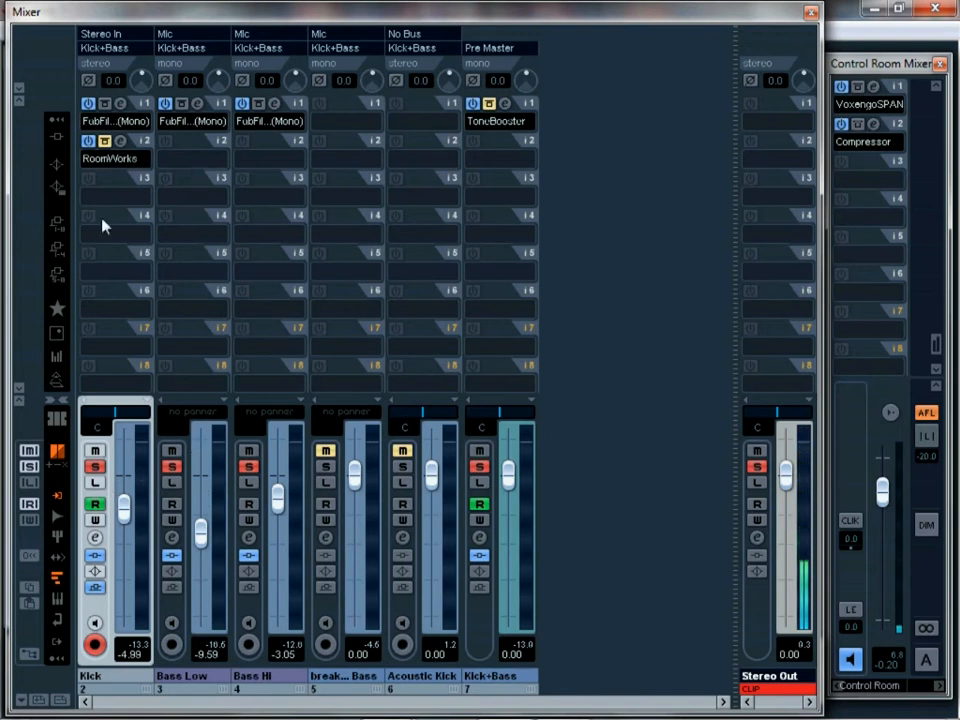
mouse_move(113, 210)
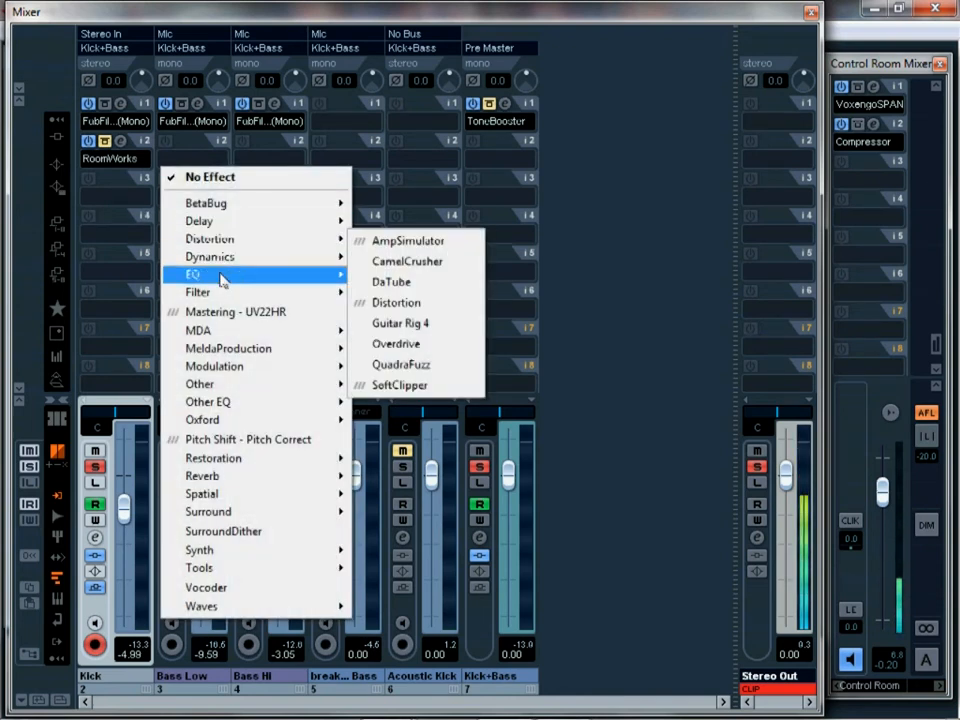
mouse_move(209, 257)
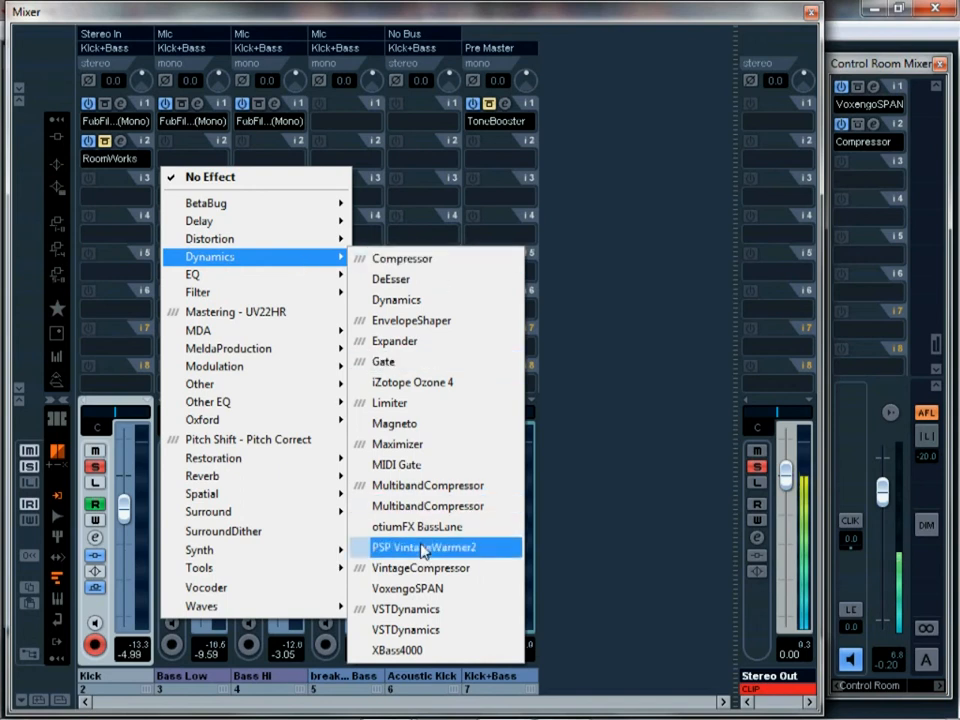
- Load a Compressor with default settings on the Bass Low channel's second insert
click(401, 258)
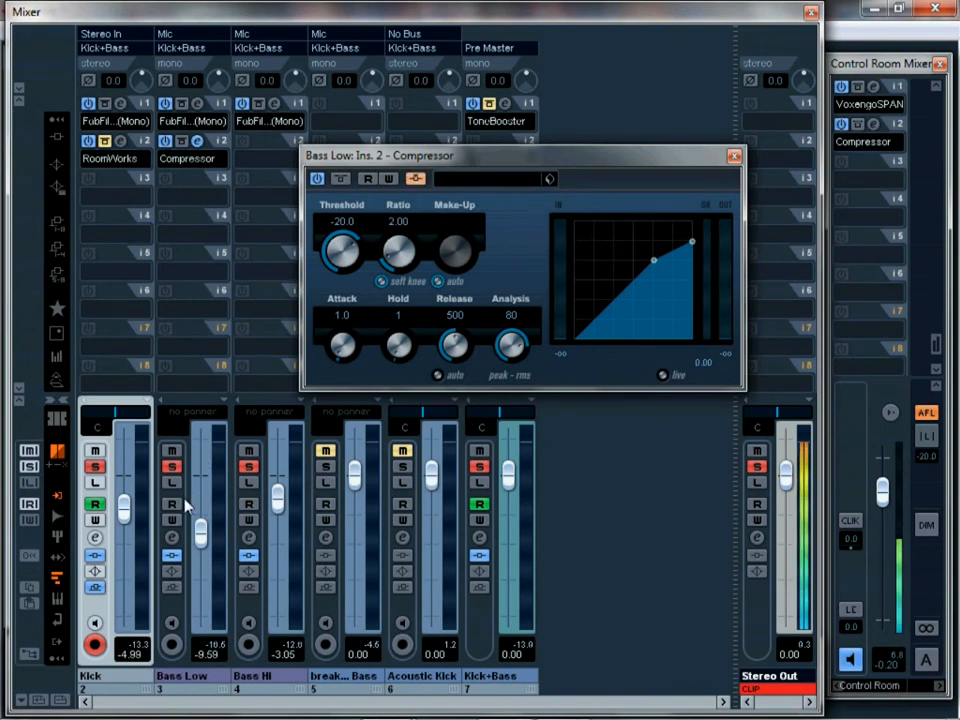
mouse_move(208, 425)
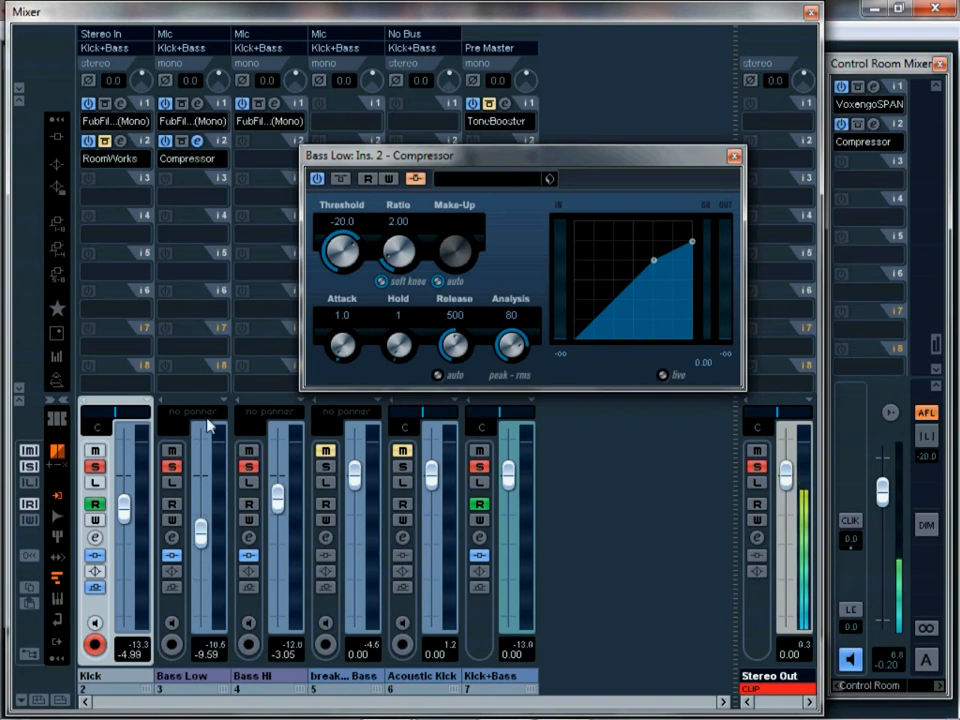
mouse_move(135, 230)
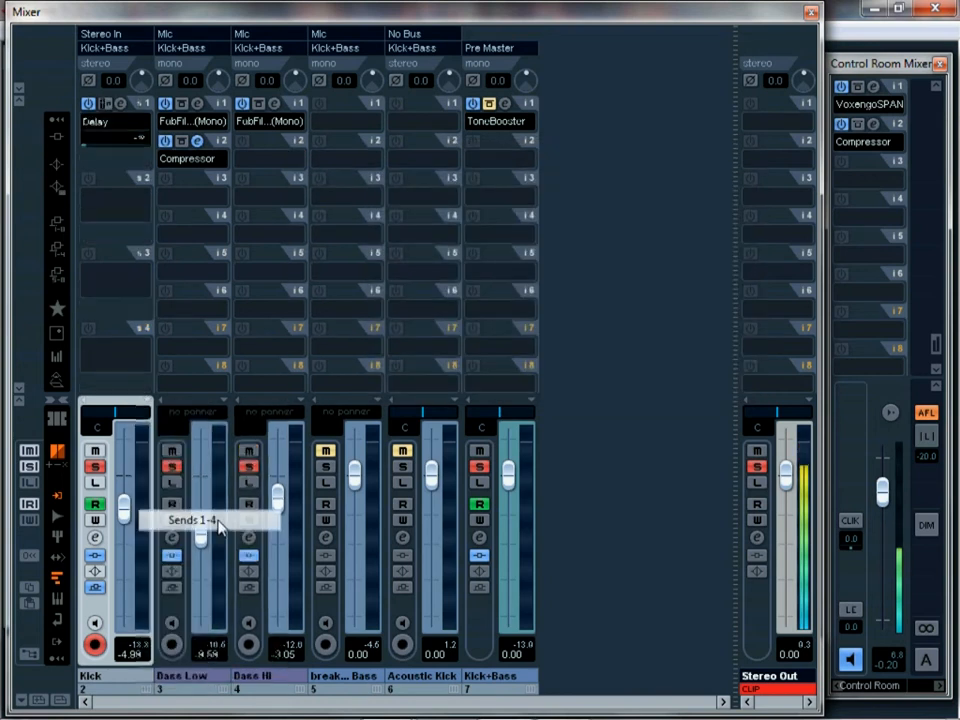
- Set Kick send 2 to Side-chains > Bass Low: Ins. 2 - Compressor [Mono]
click(113, 185)
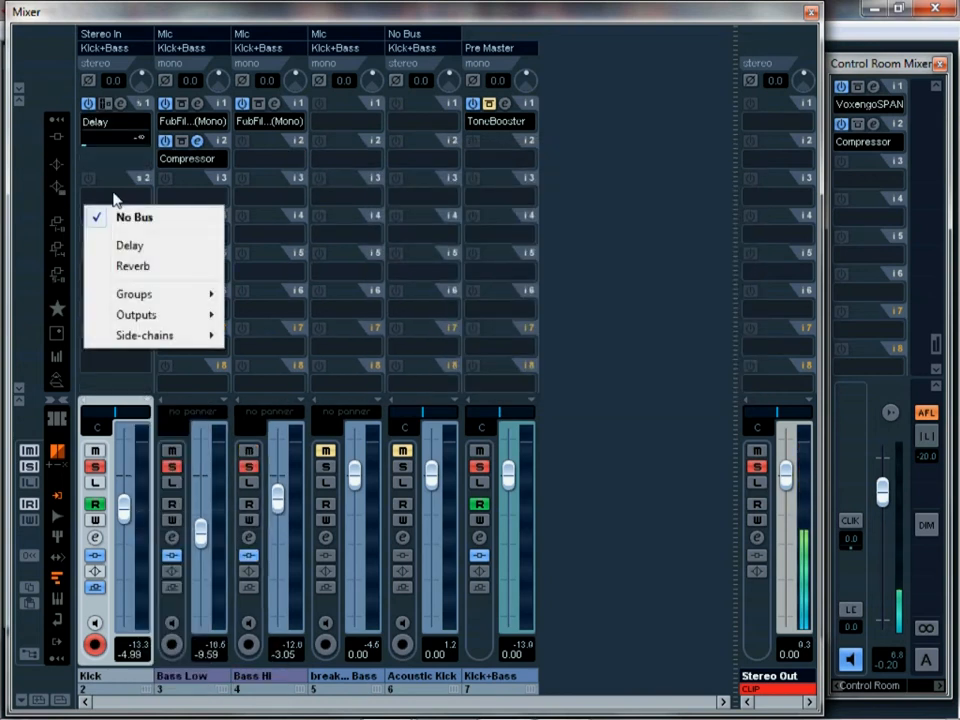
mouse_move(145, 335)
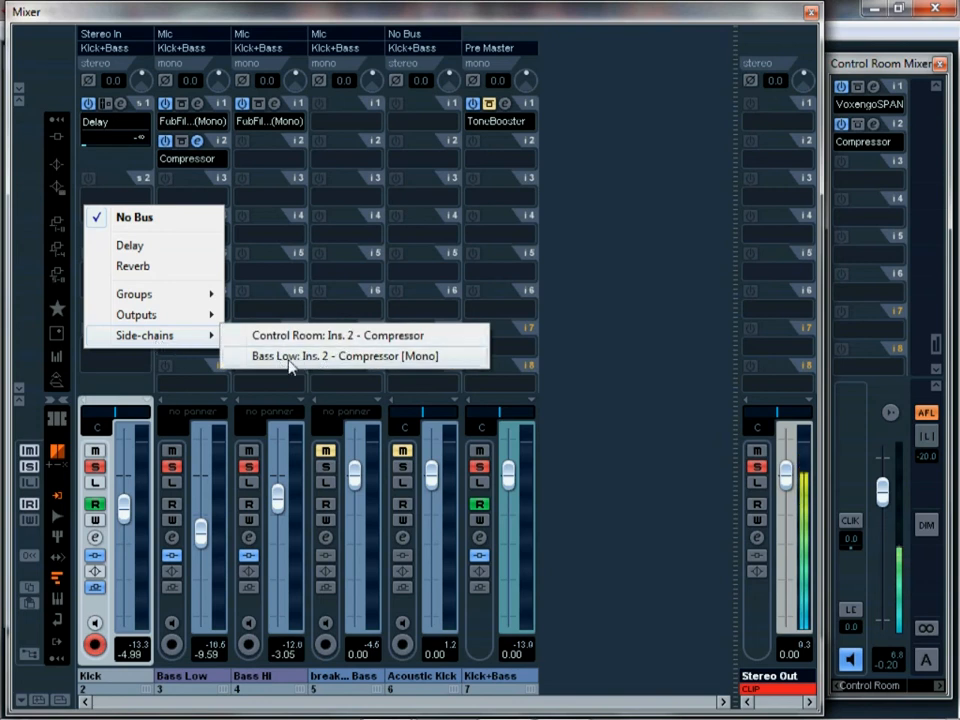
click(343, 357)
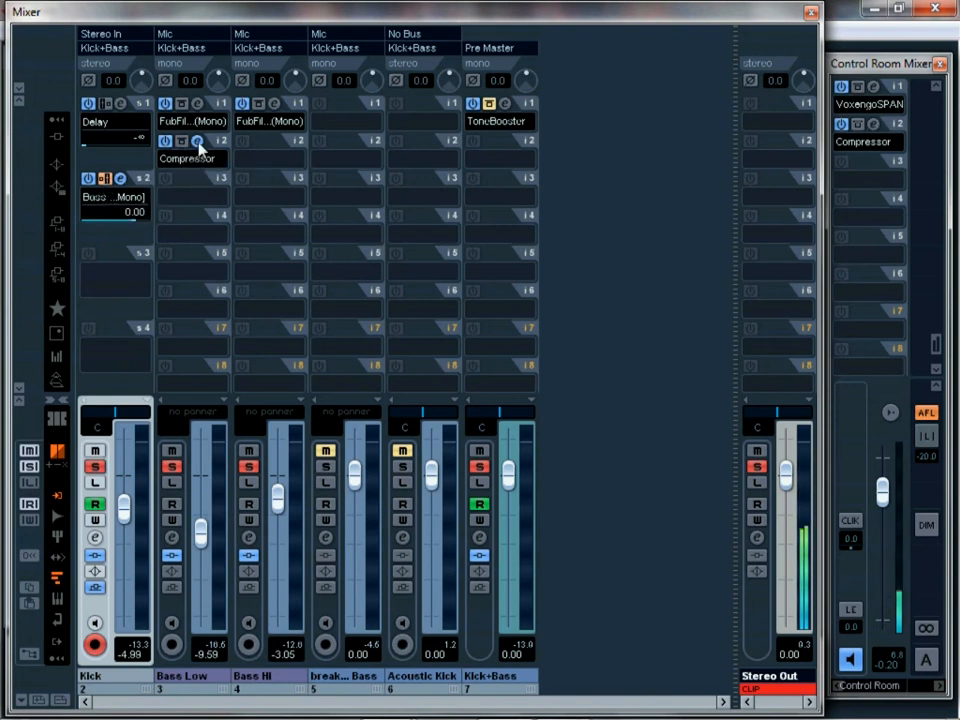
- Open the Bass Low compressor and sweep its threshold, settling around -41.6 dB
click(197, 140)
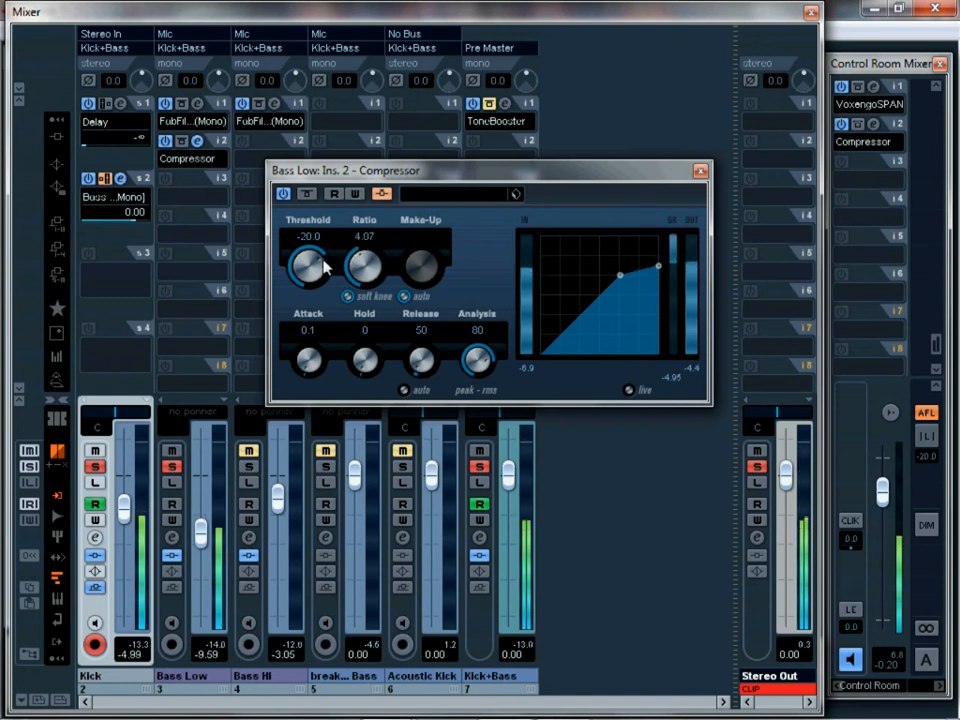
drag(308, 265, 313, 285)
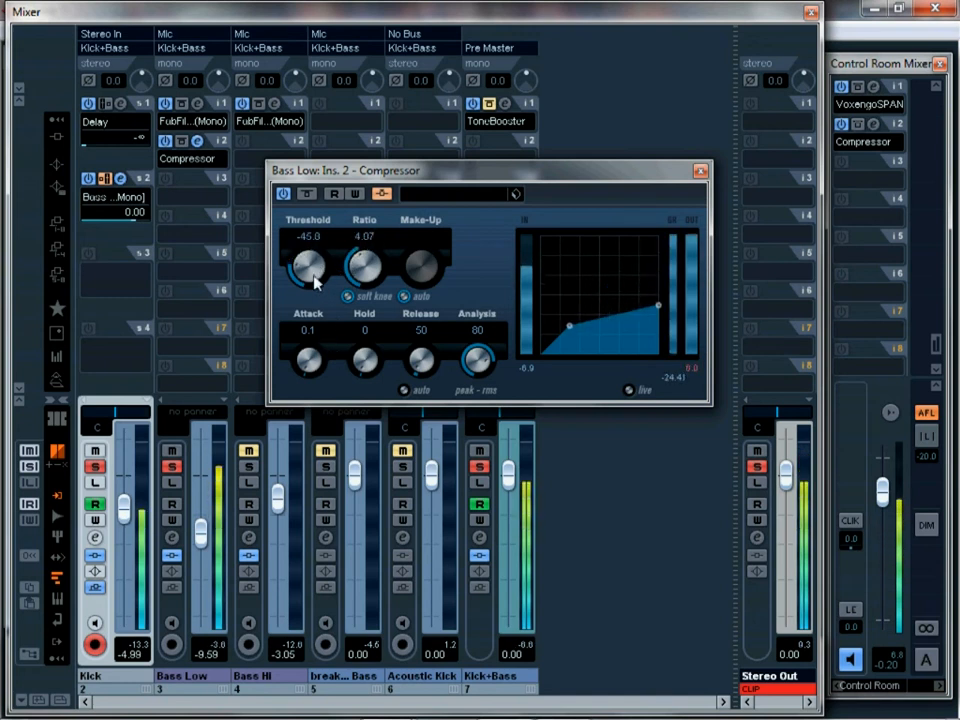
drag(308, 265, 308, 290)
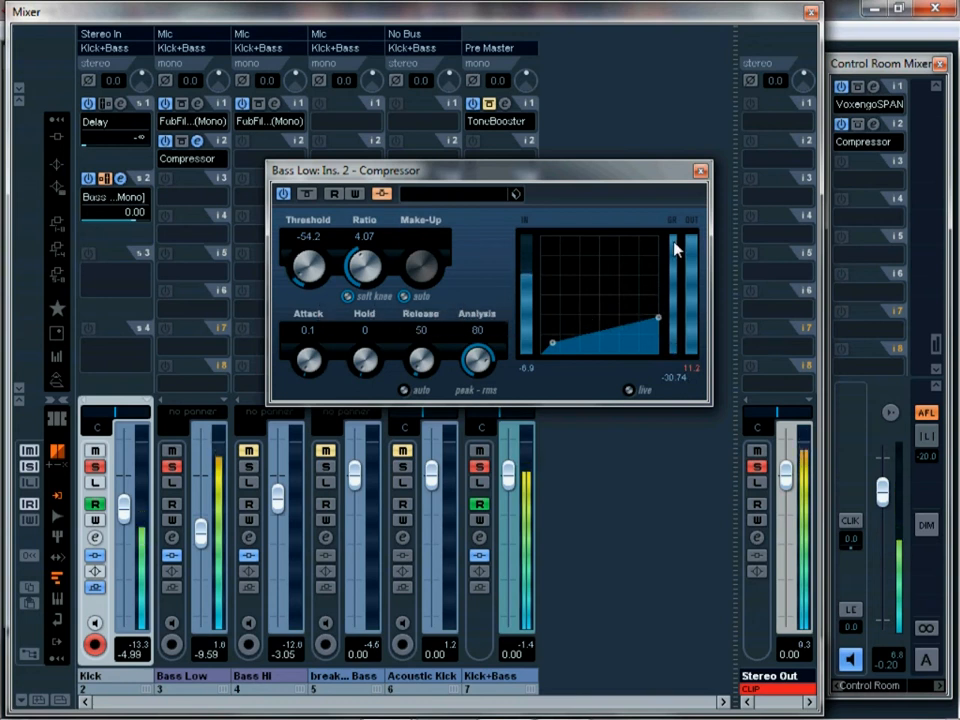
drag(308, 265, 325, 240)
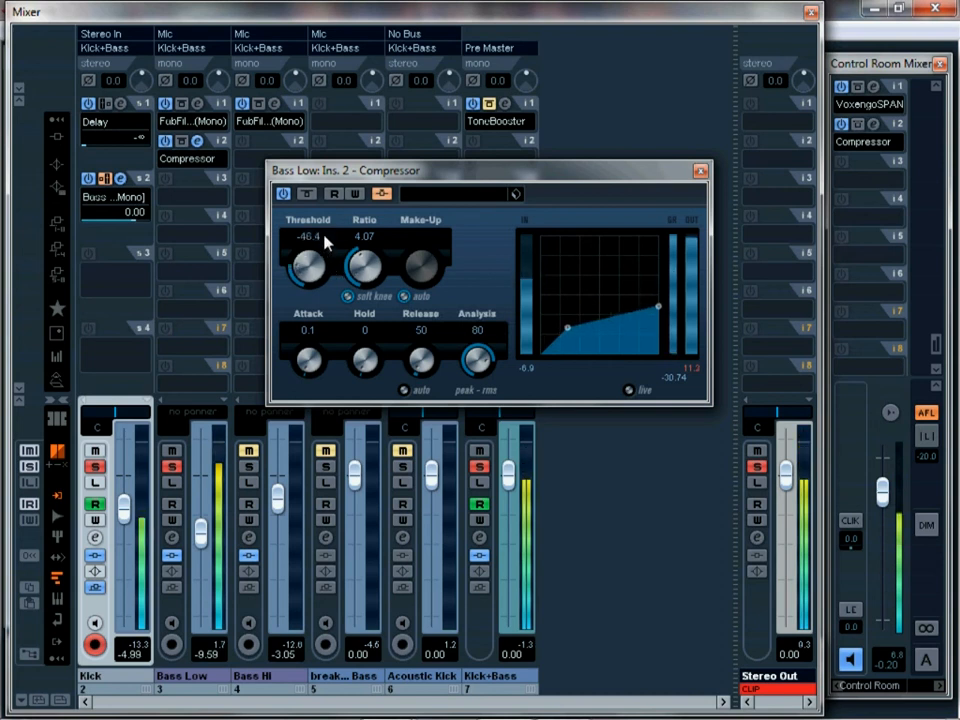
drag(308, 265, 308, 250)
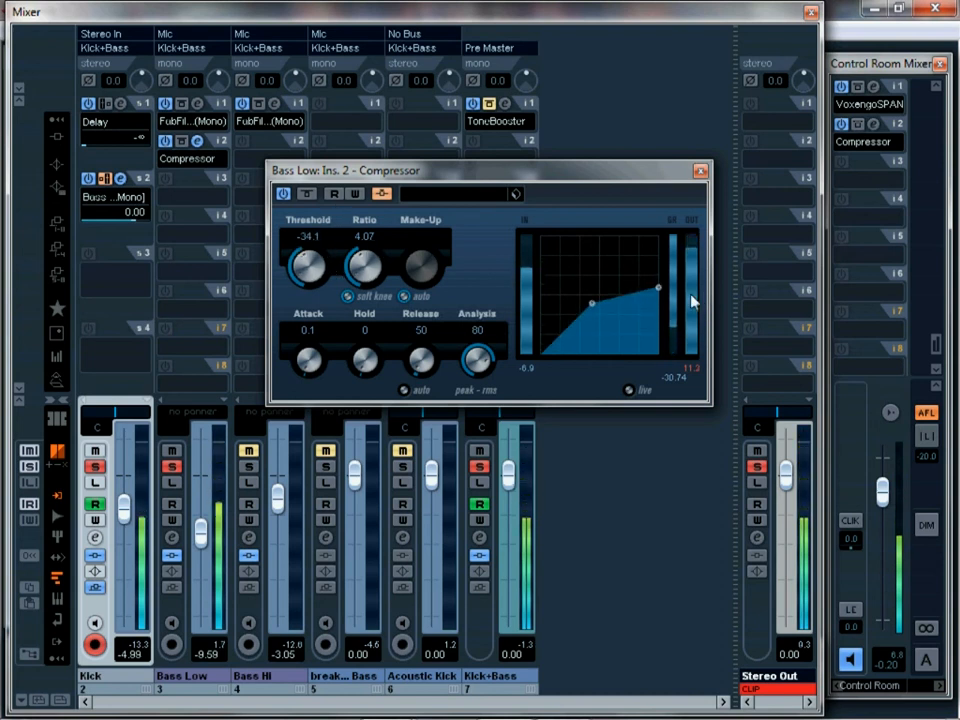
mouse_move(675, 320)
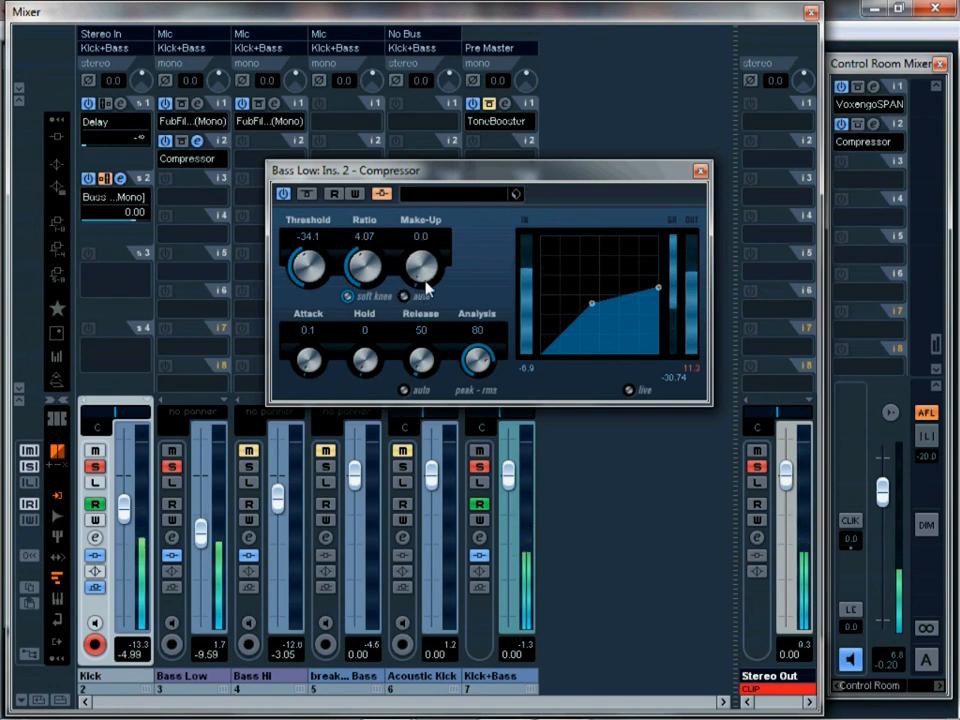
drag(308, 267, 300, 290)
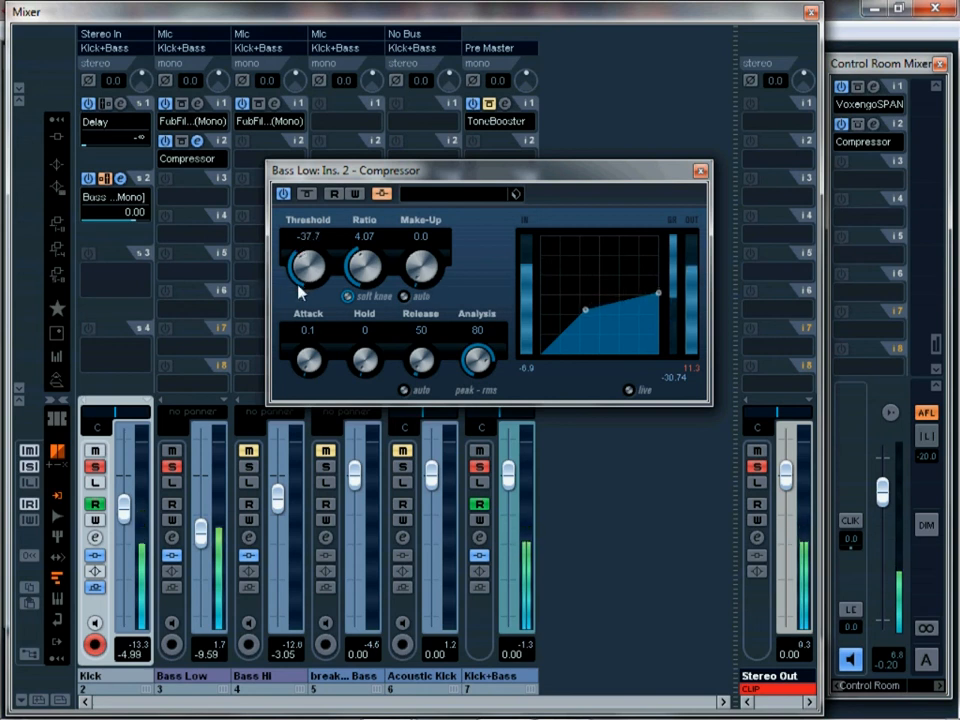
drag(305, 270, 312, 278)
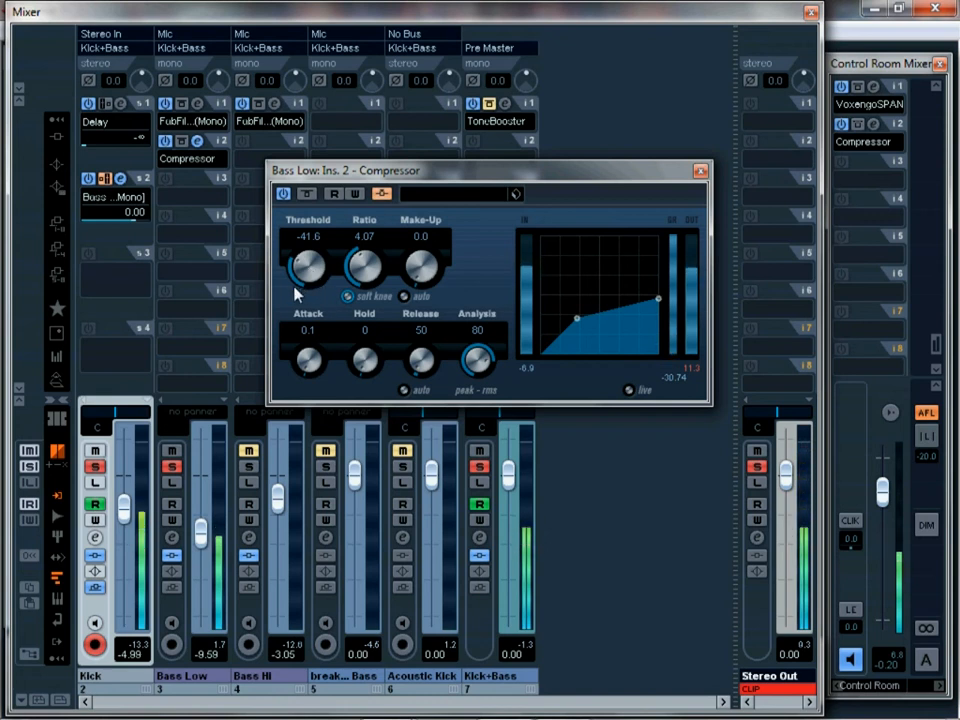
mouse_move(307, 194)
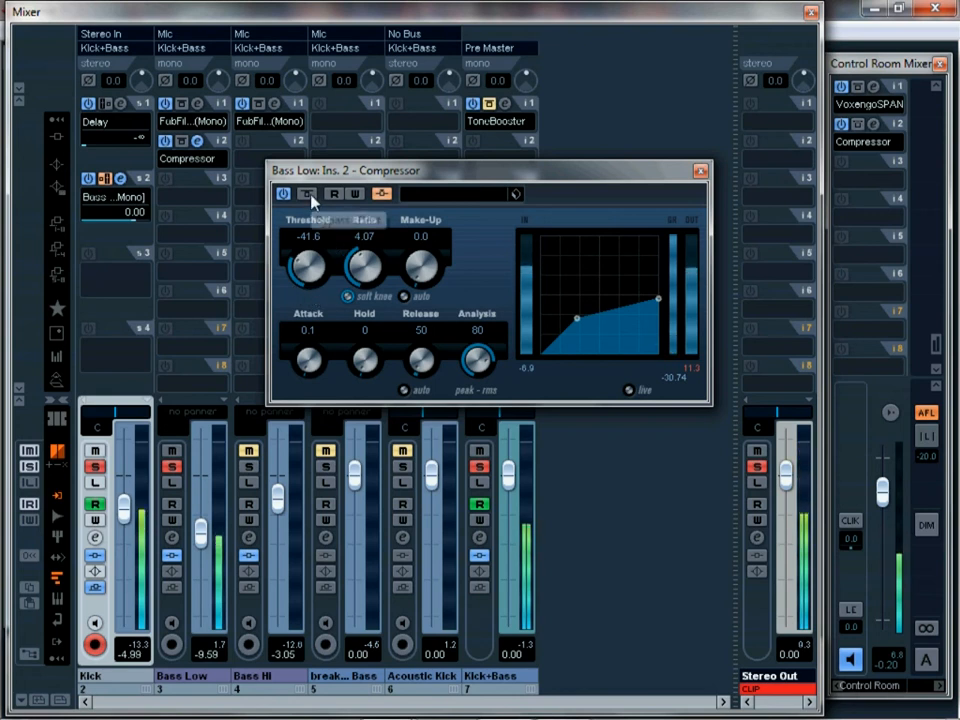
mouse_move(307, 193)
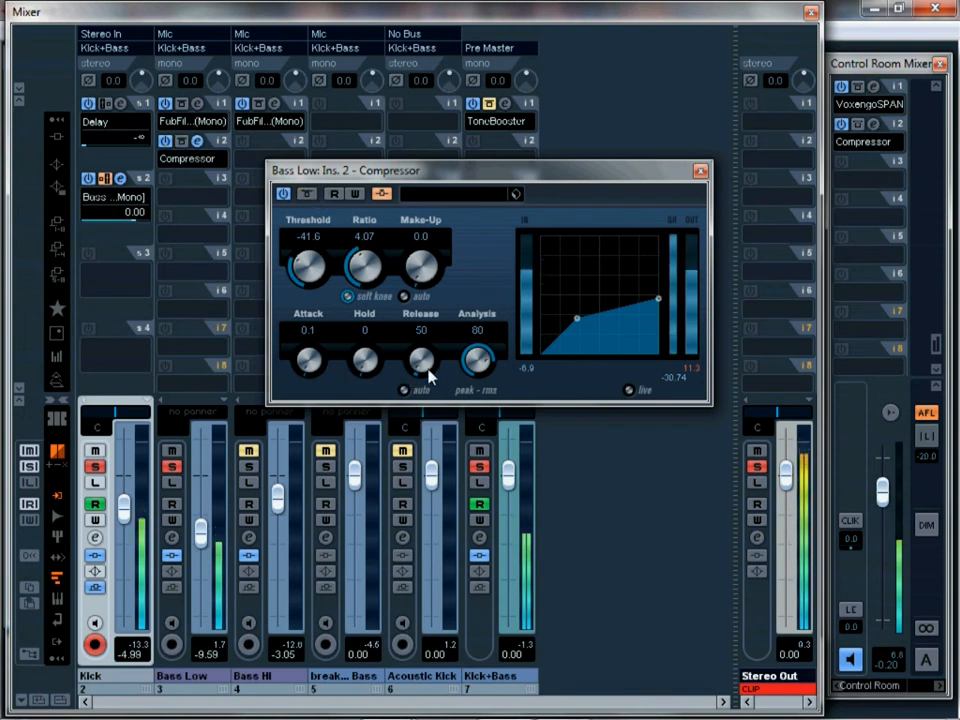
- Raise the Bass Low compressor release to about 198 ms and close its window
drag(420, 360, 425, 345)
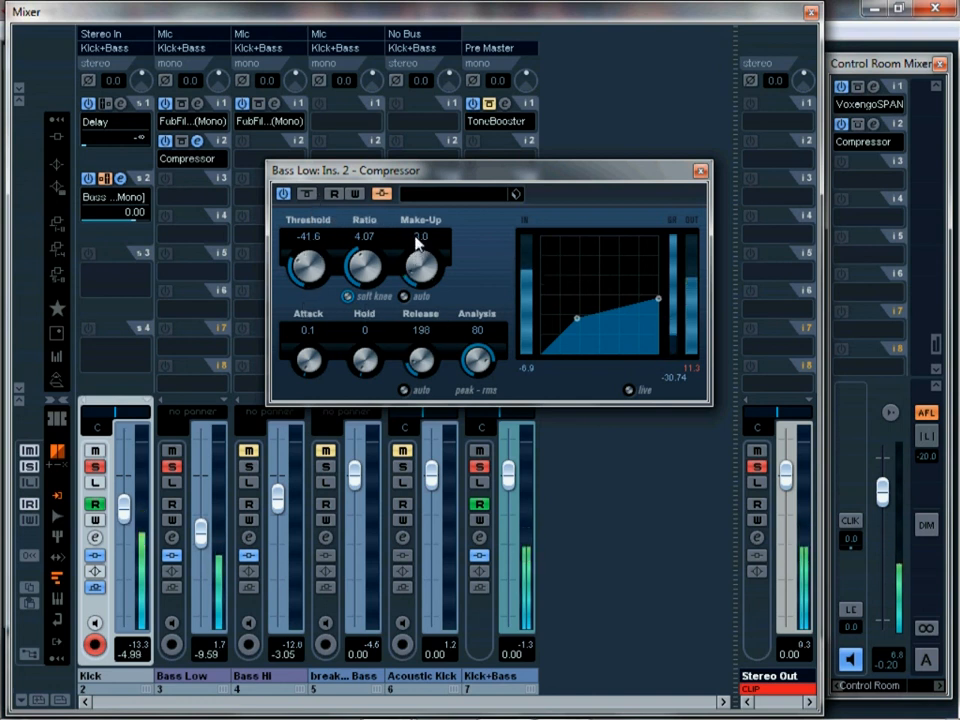
drag(420, 260, 420, 240)
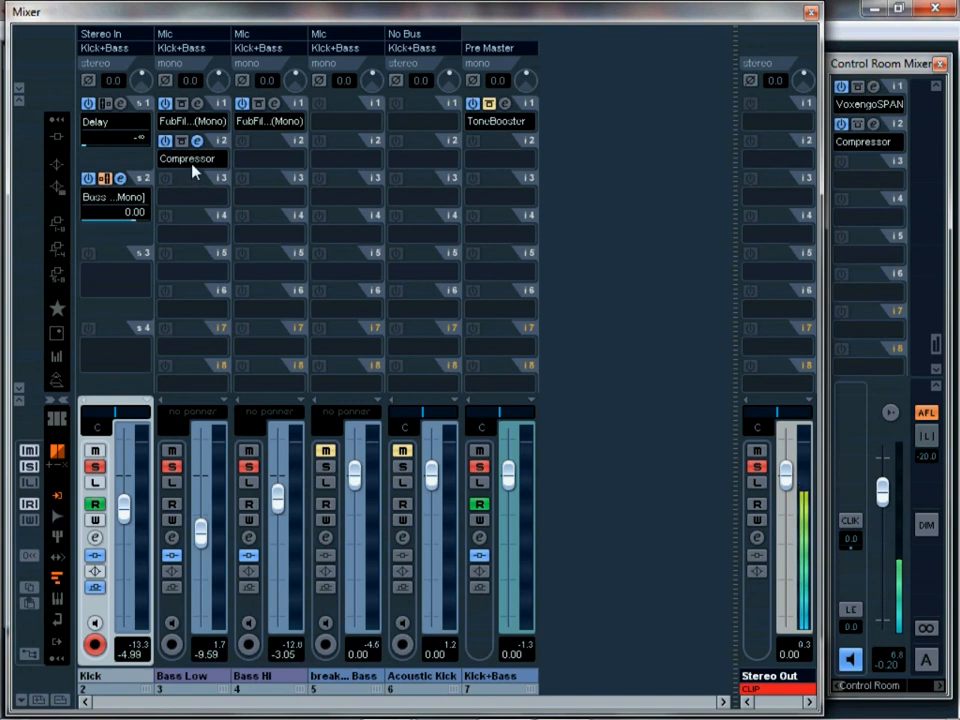
mouse_move(195, 170)
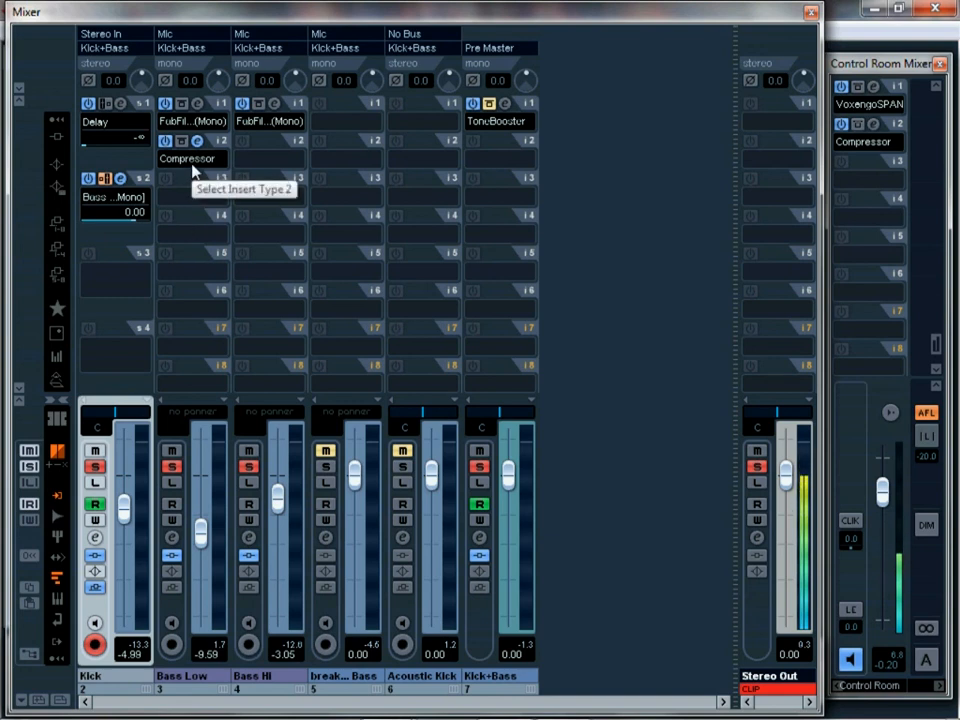
- Open the effect list on Bass Low insert slot 2 to remove the Compressor
click(187, 158)
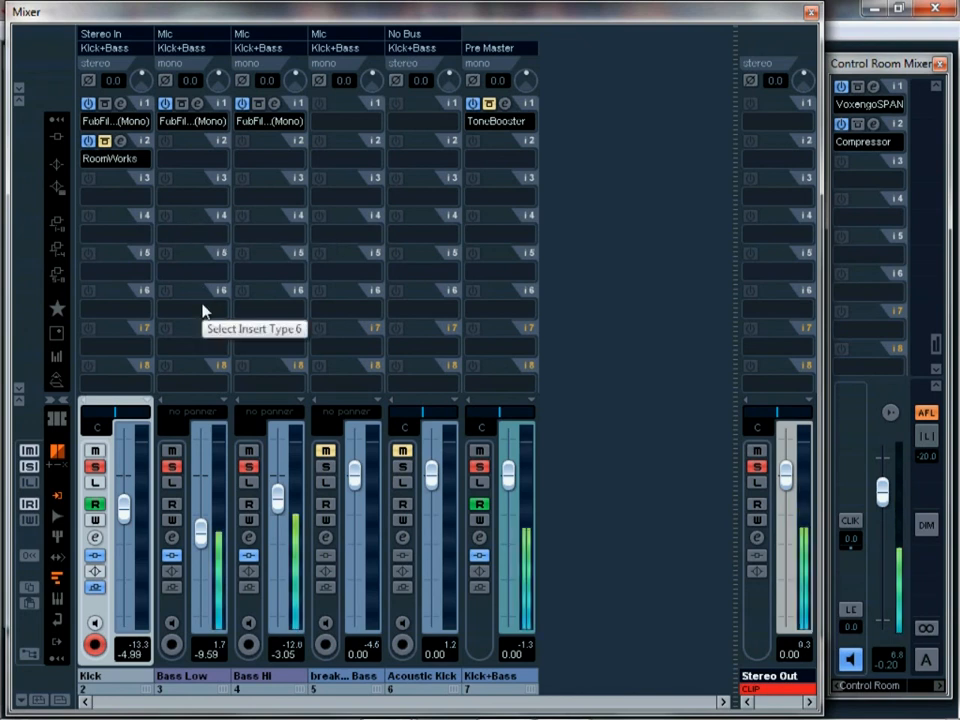
mouse_move(728, 393)
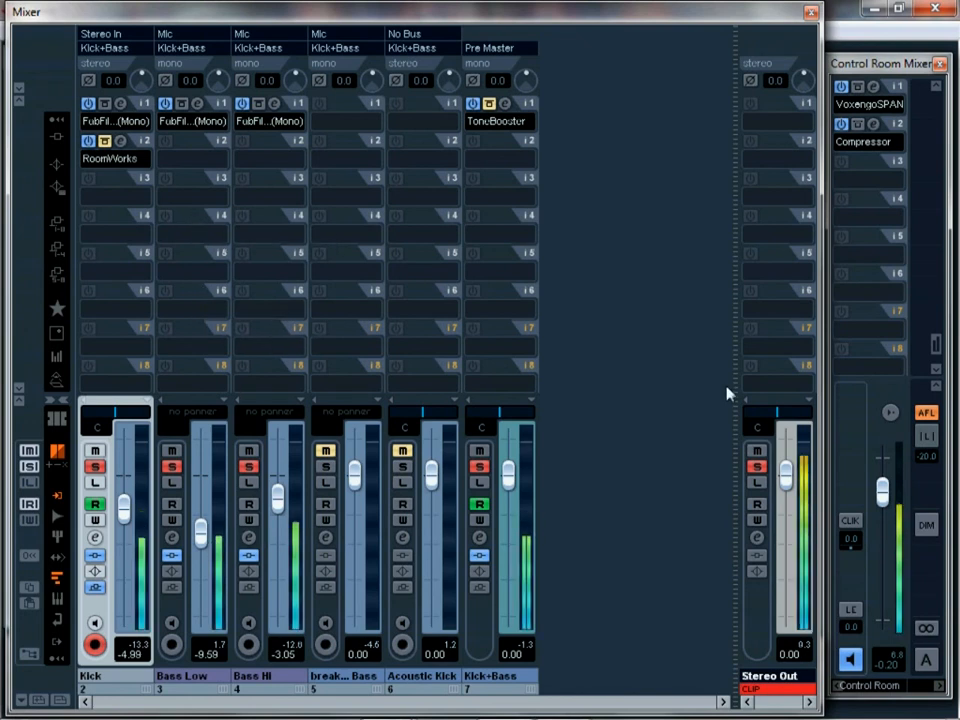